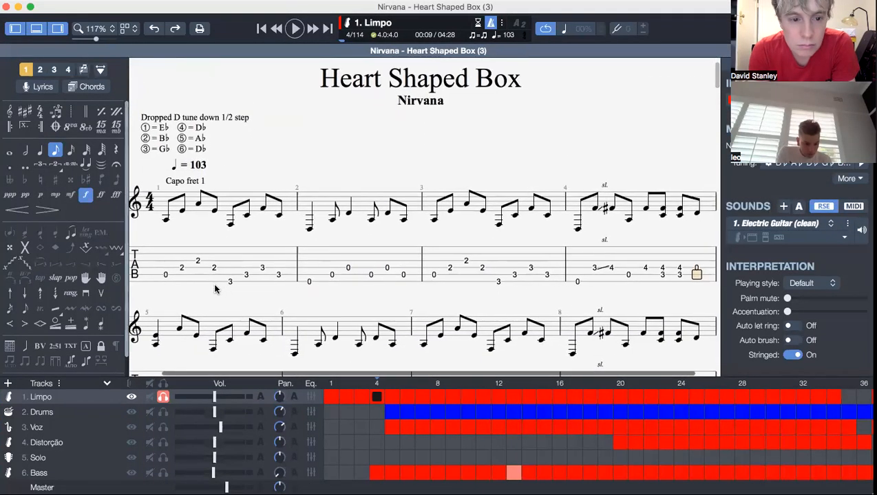
- Start playback of the Heart Shaped Box tab from bar 21, where the bend chords begin
{"action": "left_click", "coordinate": [295, 28]}
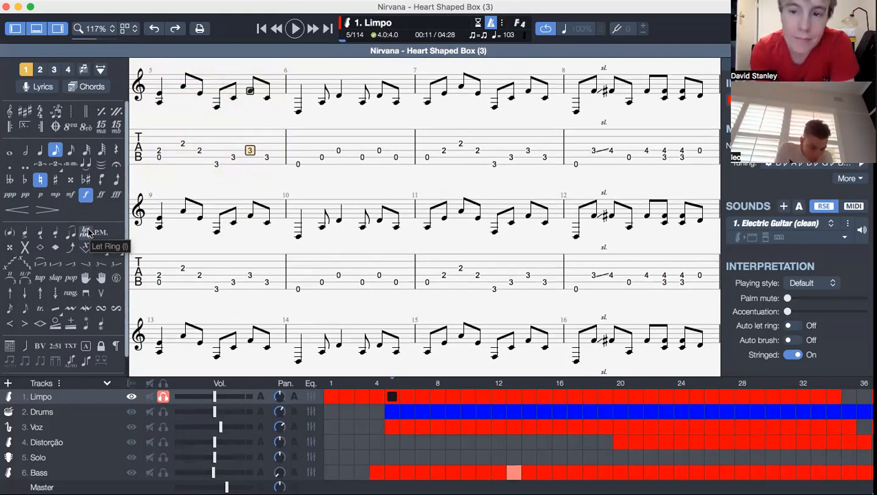
{"action": "mouse_move", "coordinate": [382, 190]}
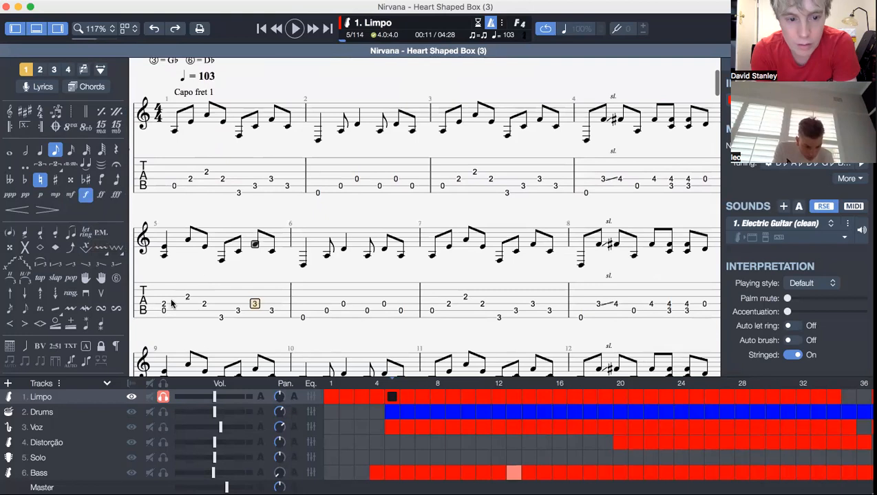
{"action": "left_click", "coordinate": [294, 29]}
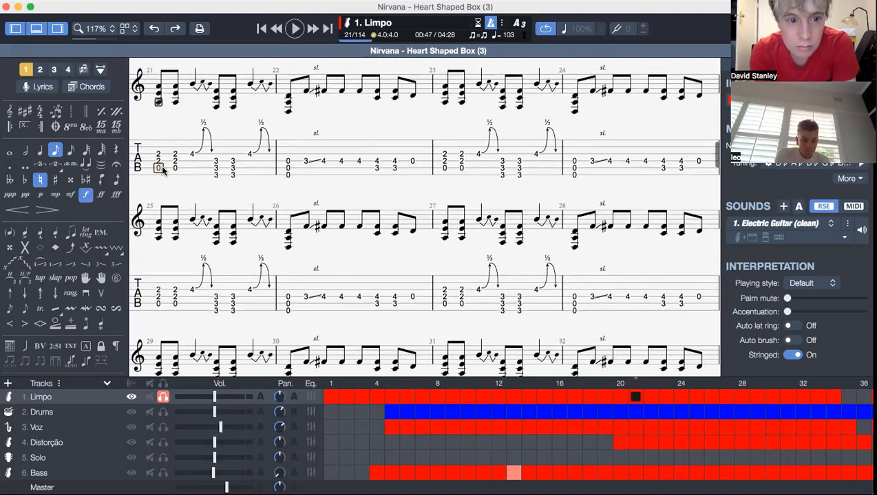
{"action": "left_click", "coordinate": [295, 28]}
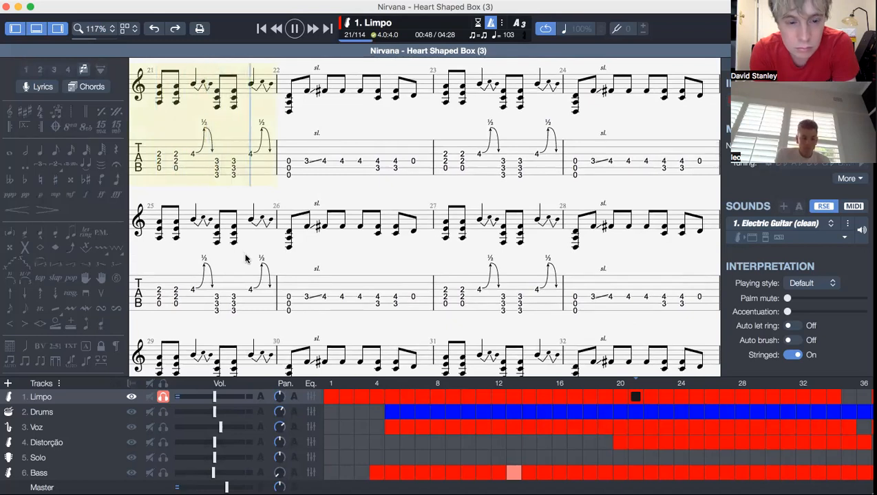